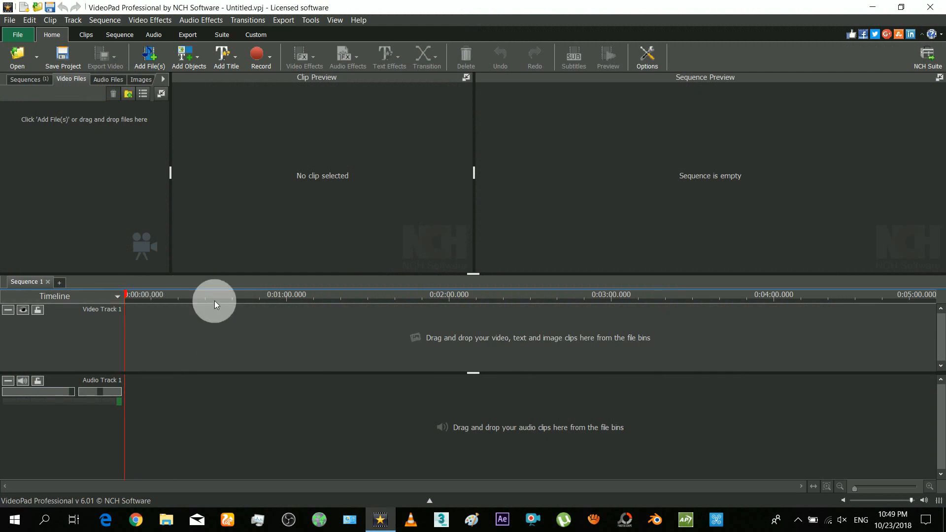
pyautogui.moveTo(142, 321)
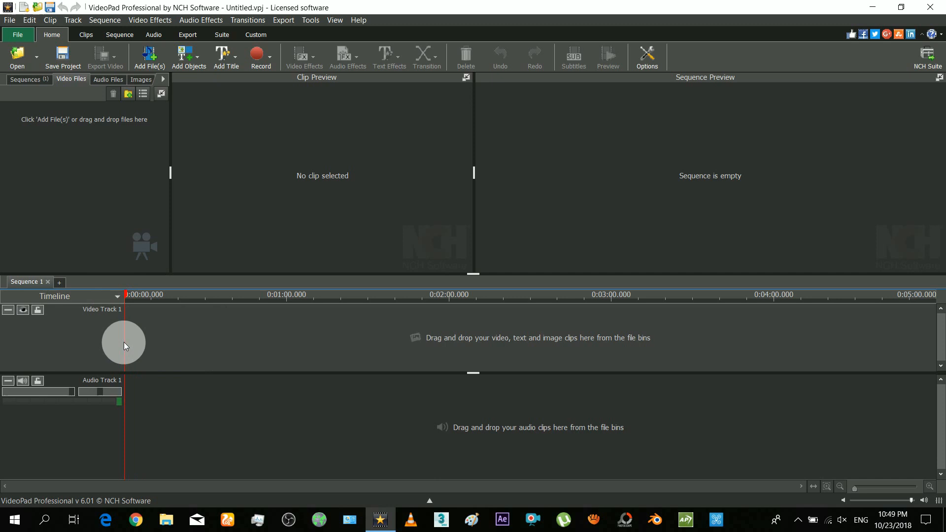
pyautogui.moveTo(121, 166)
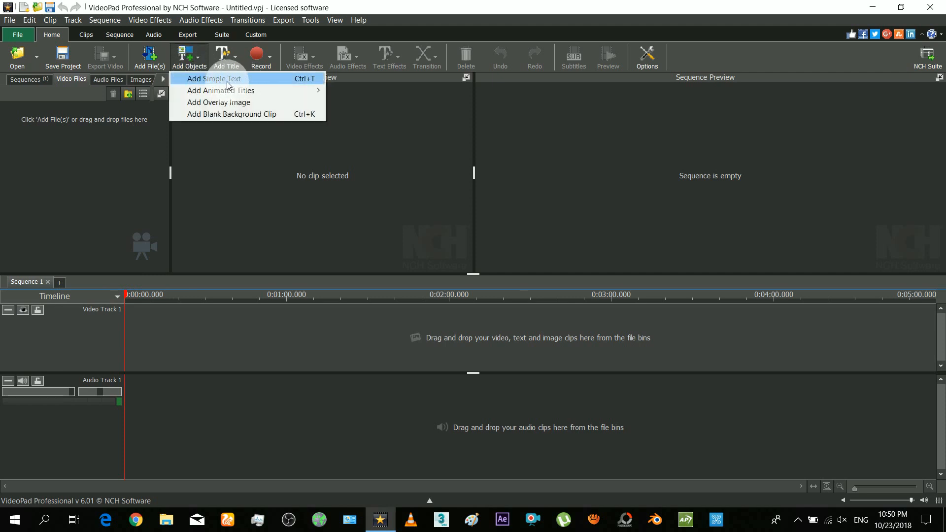
pyautogui.moveTo(309, 87)
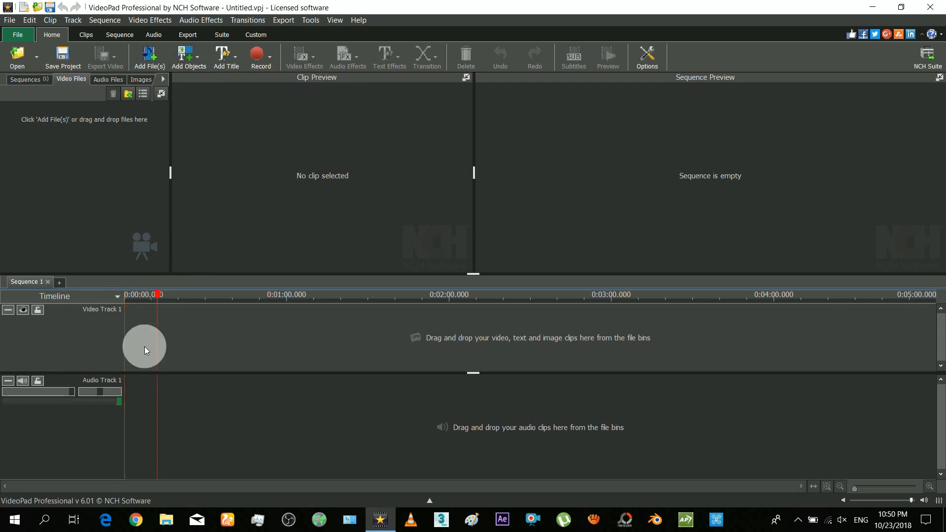
# Step: Add a simple text clip 'Spectamin' in black with a thin white outline via the Outline slider
pyautogui.click(223, 52)
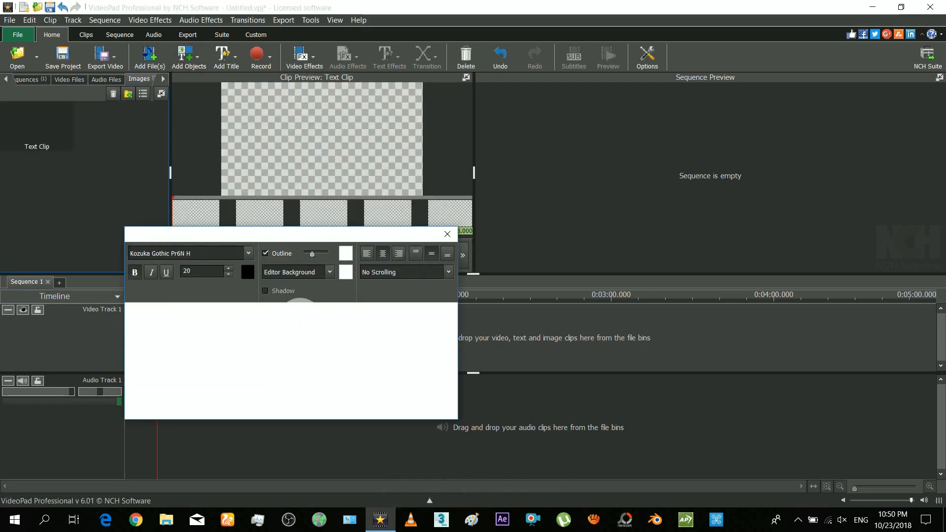
pyautogui.write('Spectamin')
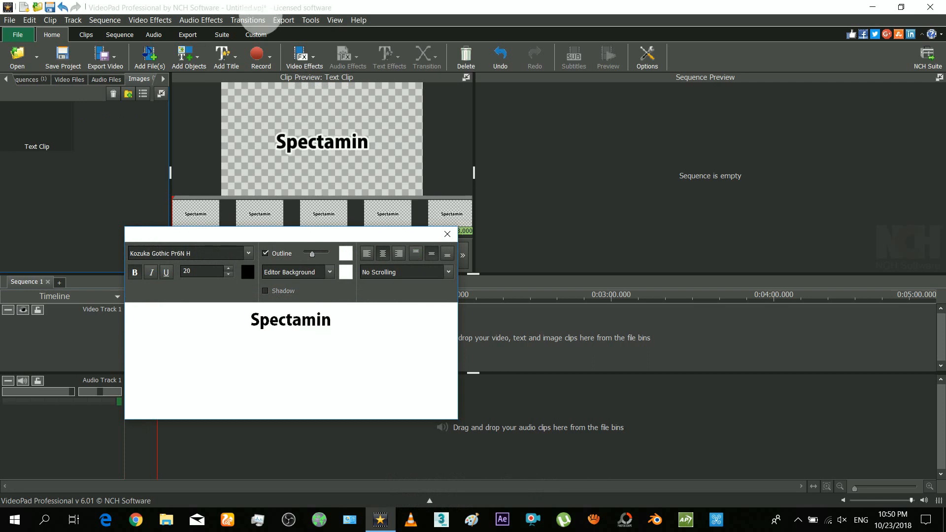
pyautogui.doubleClick(291, 320)
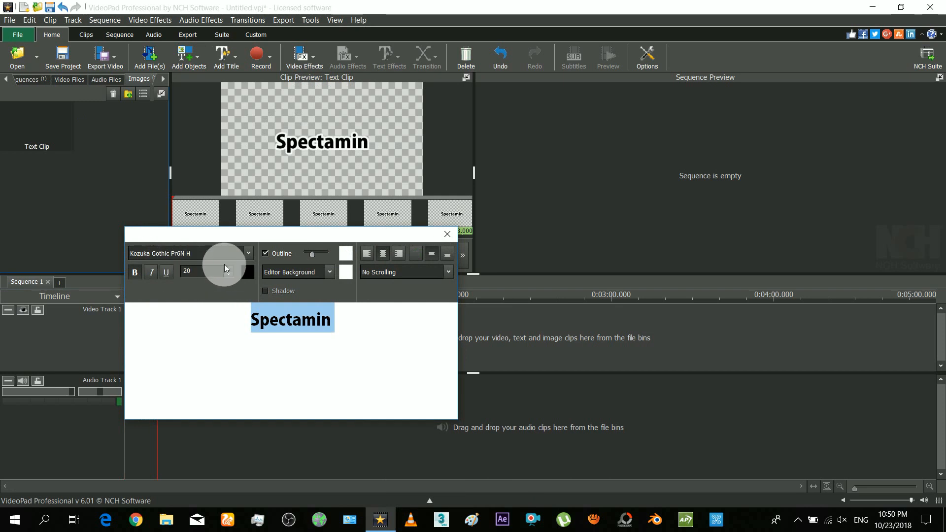
pyautogui.click(248, 254)
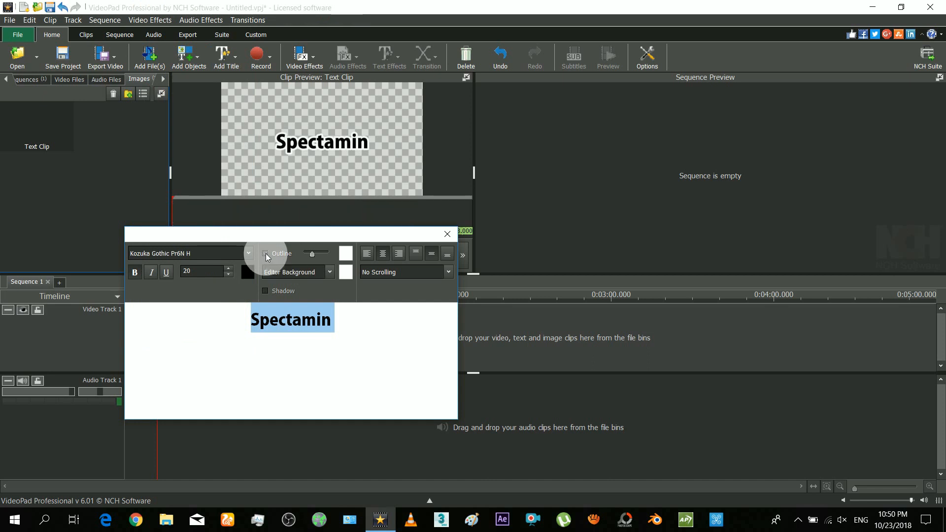
pyautogui.click(265, 254)
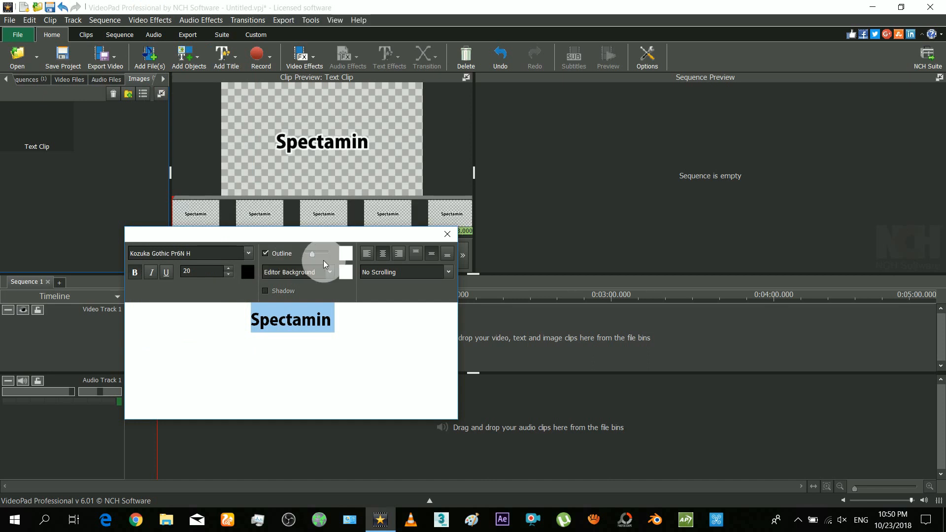
pyautogui.moveTo(323, 254); pyautogui.dragTo(319, 253)
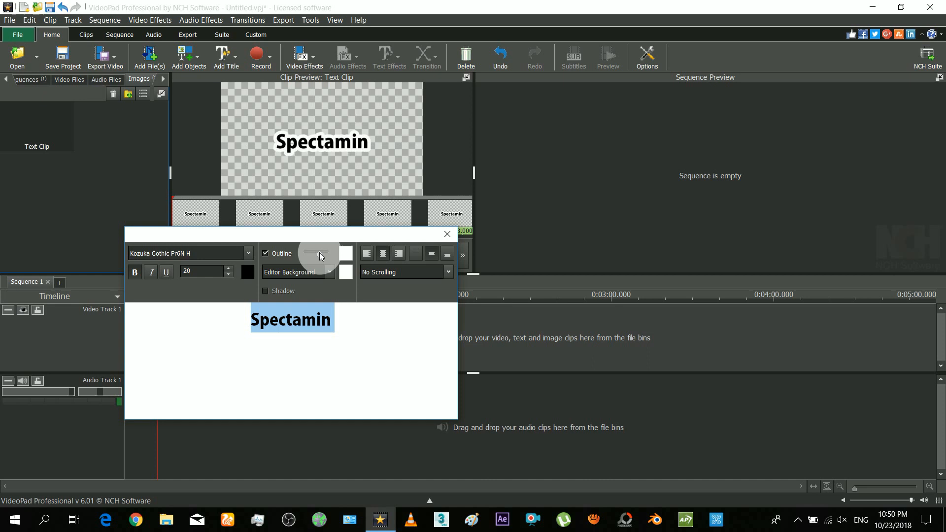
pyautogui.moveTo(318, 253); pyautogui.dragTo(312, 253)
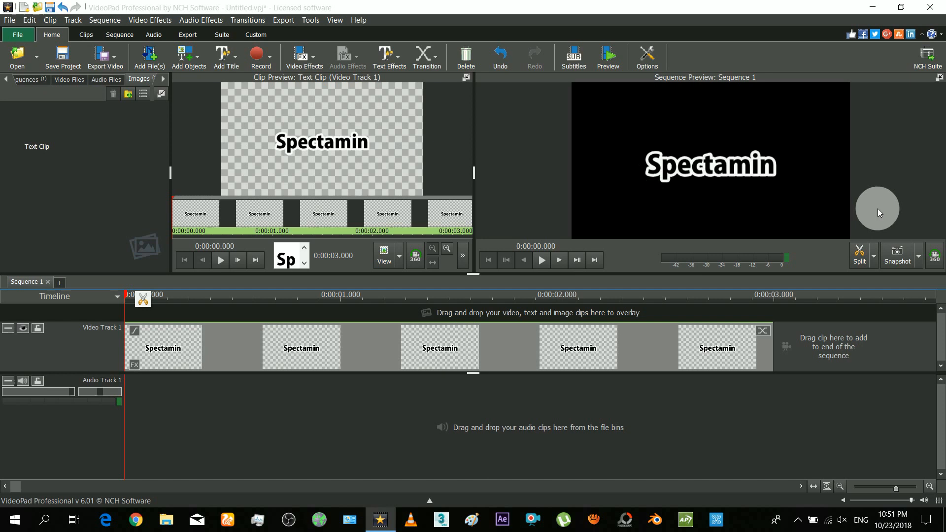
pyautogui.moveTo(619, 145)
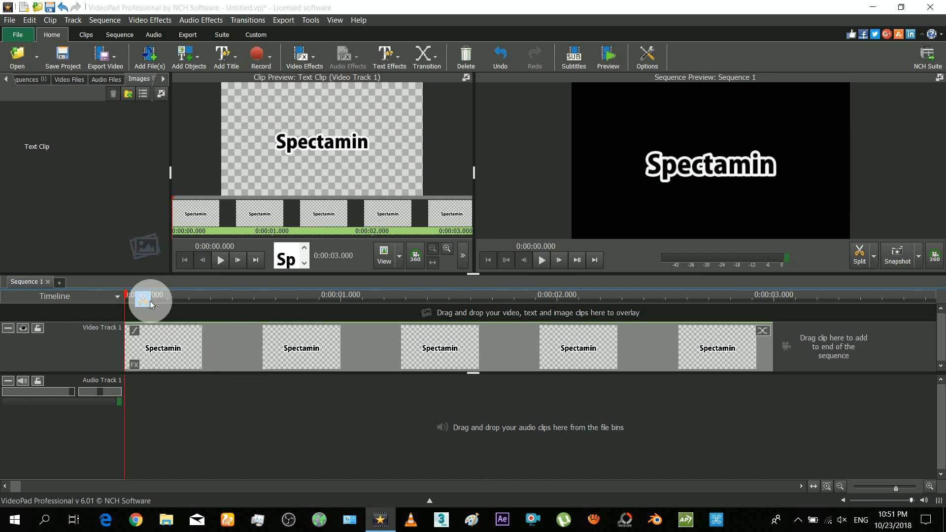
# Step: Add a blank background clip from Add Objects and recolour it to a lighter purple
pyautogui.click(185, 54)
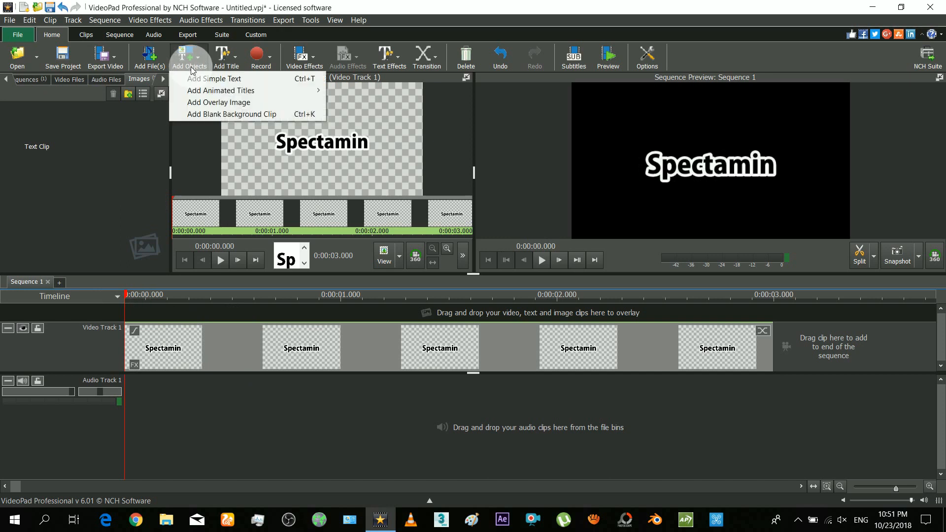
pyautogui.moveTo(232, 115)
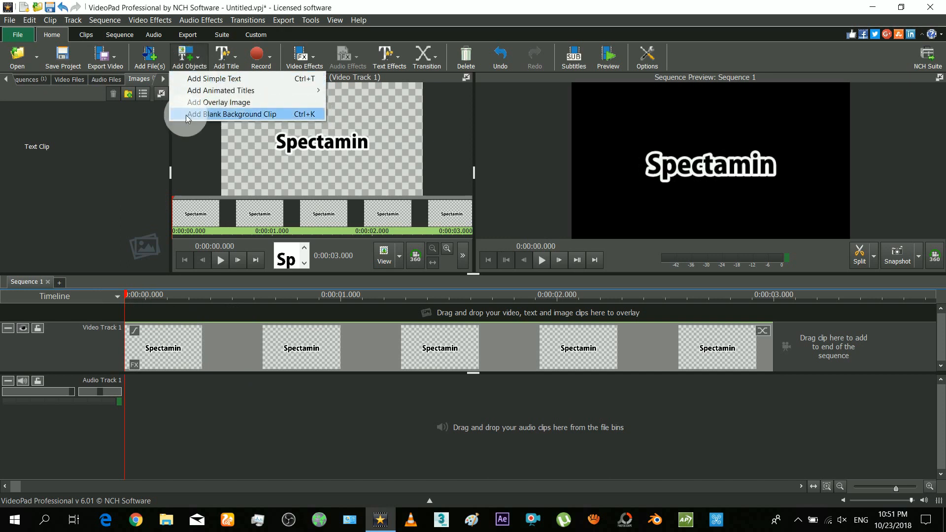
pyautogui.moveTo(244, 118)
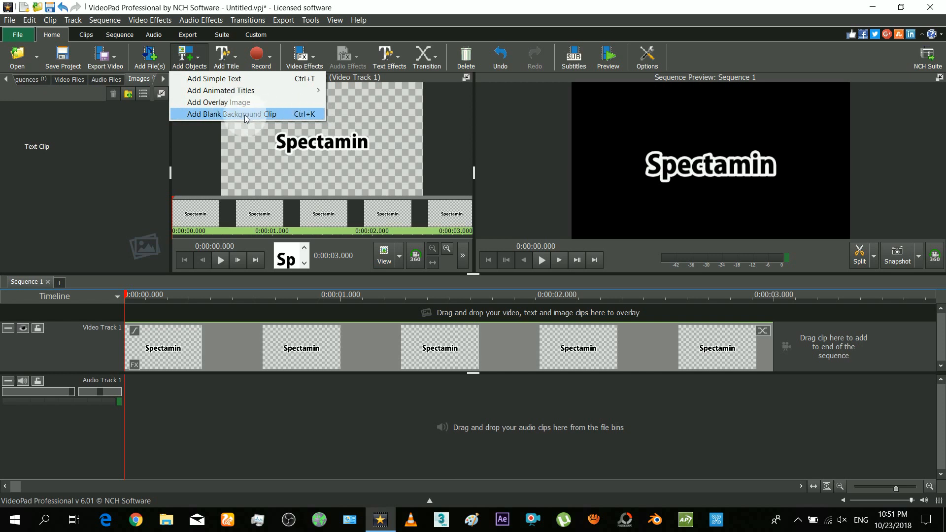
pyautogui.click(231, 114)
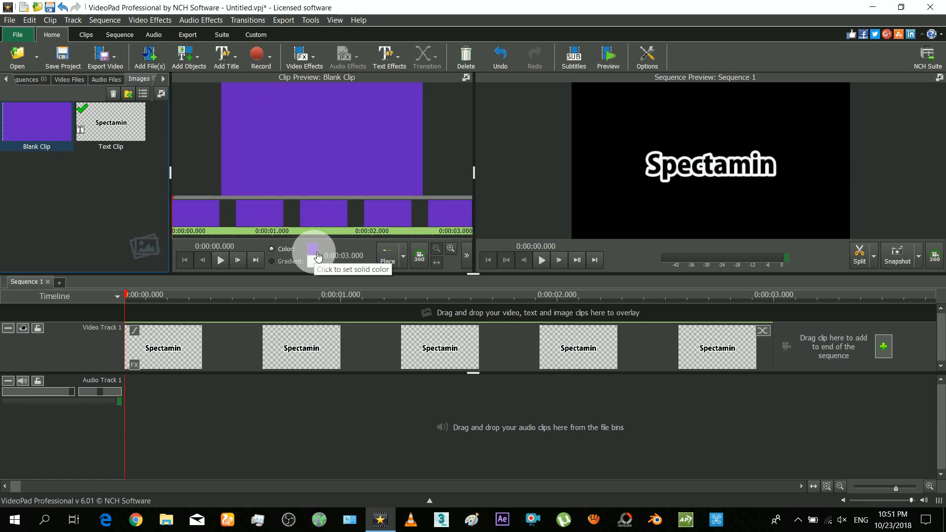
pyautogui.click(312, 248)
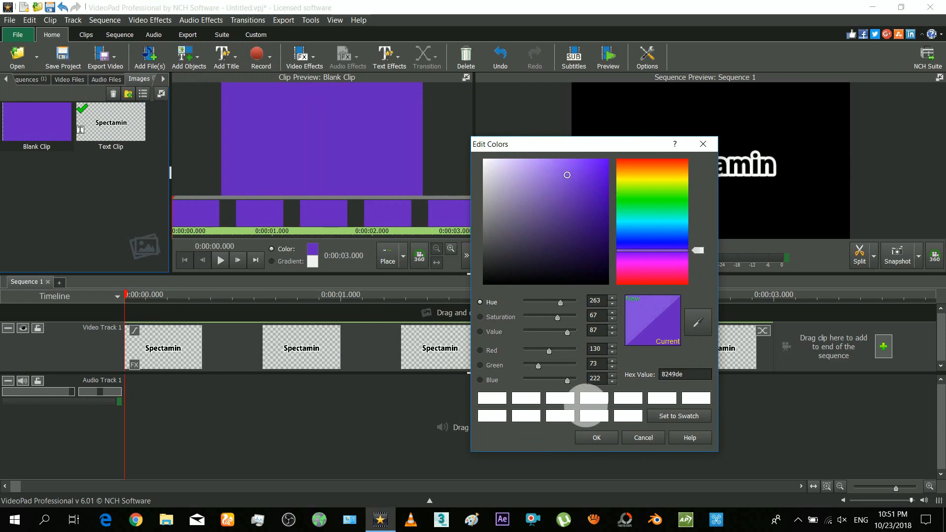
pyautogui.click(596, 438)
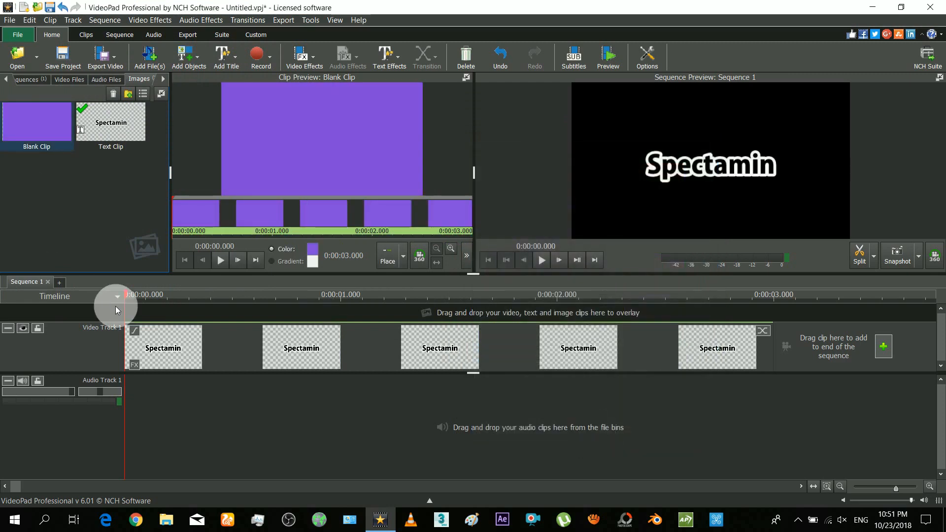
pyautogui.moveTo(33, 148)
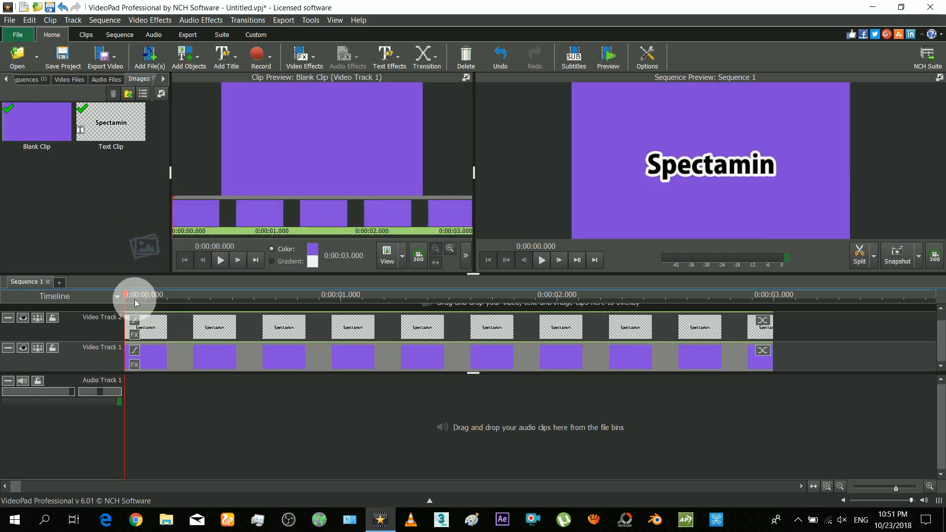
pyautogui.moveTo(131, 295); pyautogui.dragTo(279, 295)
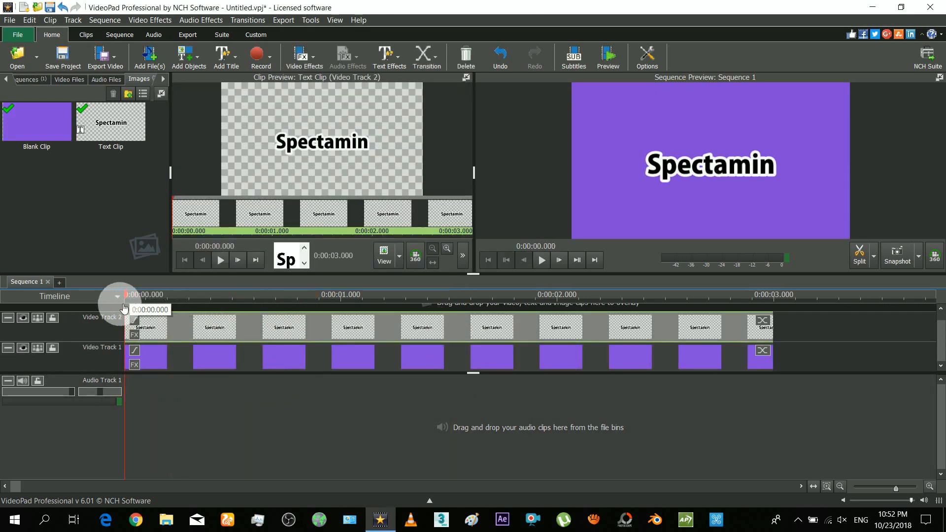
pyautogui.click(482, 294)
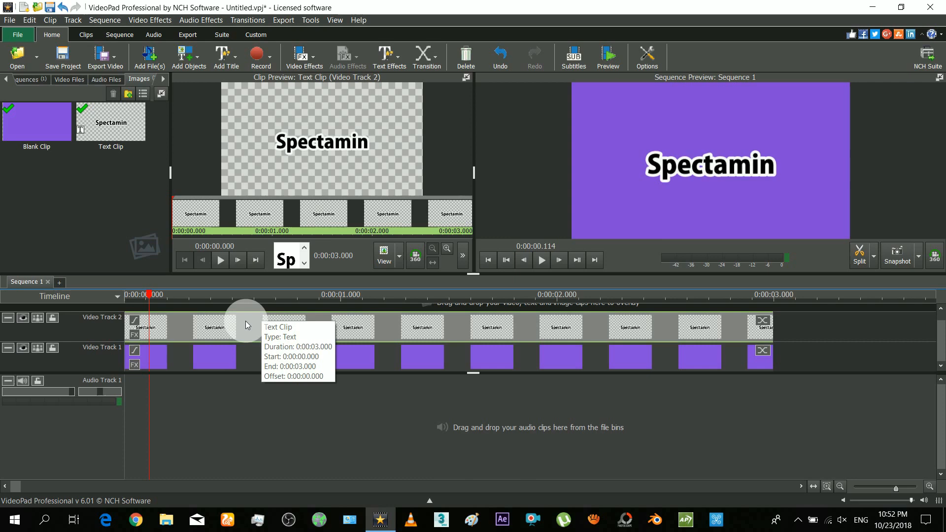
pyautogui.click(214, 357)
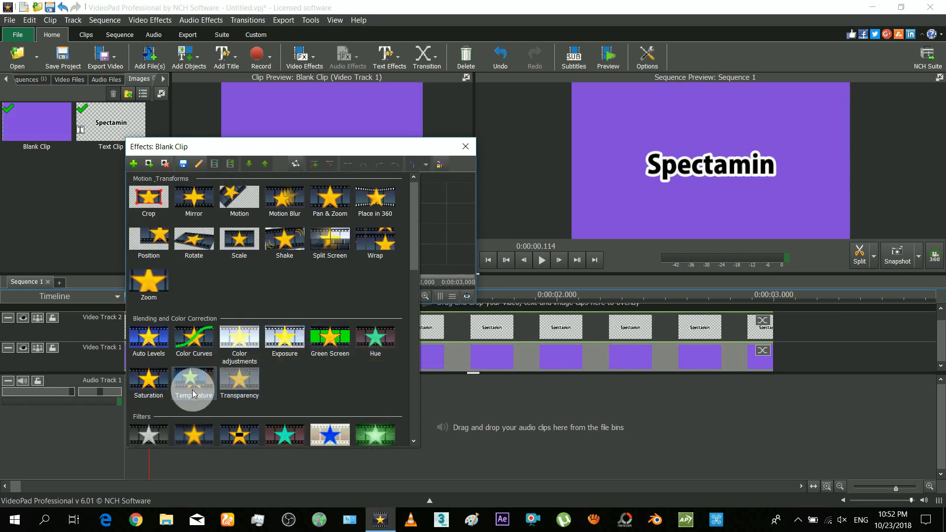
pyautogui.click(193, 385)
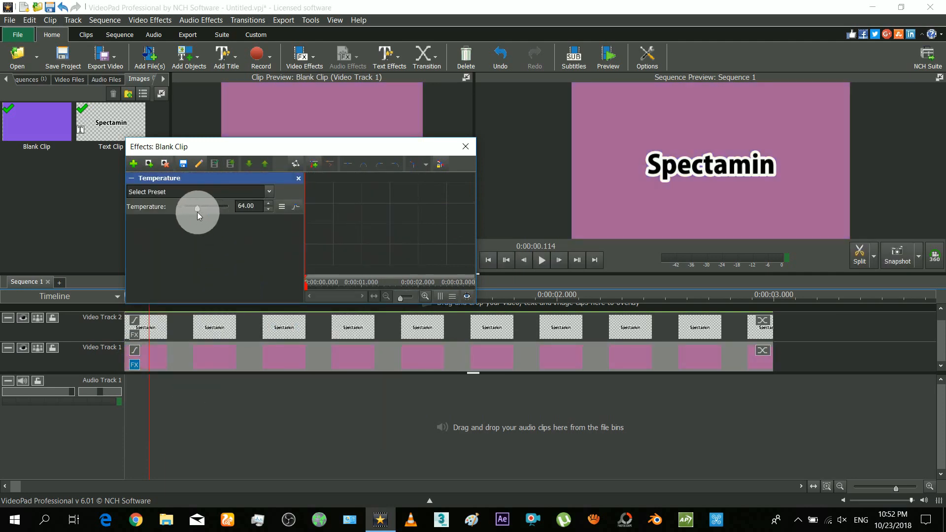
pyautogui.moveTo(196, 208); pyautogui.dragTo(216, 208)
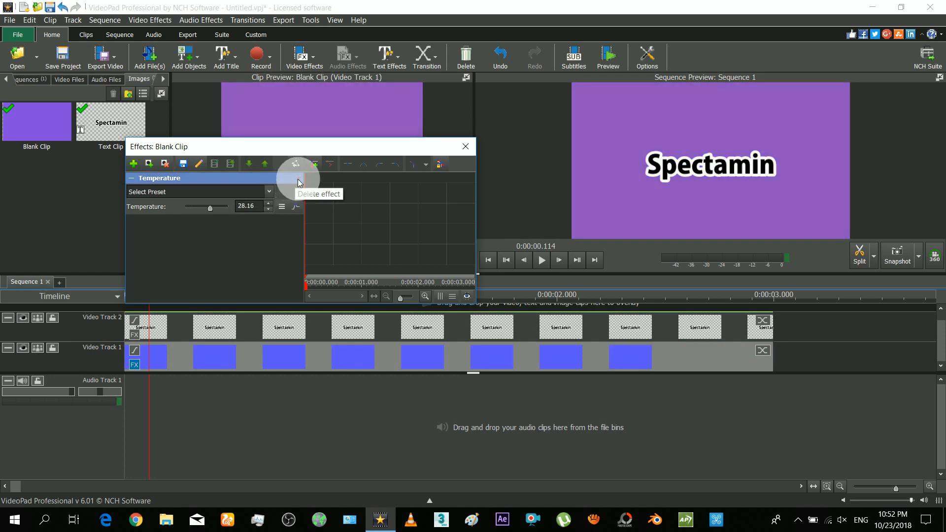
pyautogui.click(297, 164)
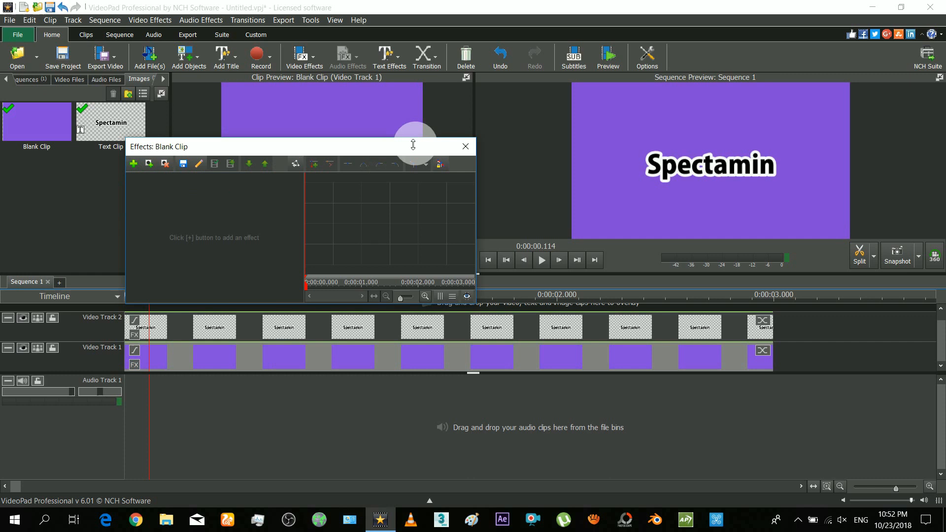
pyautogui.click(466, 146)
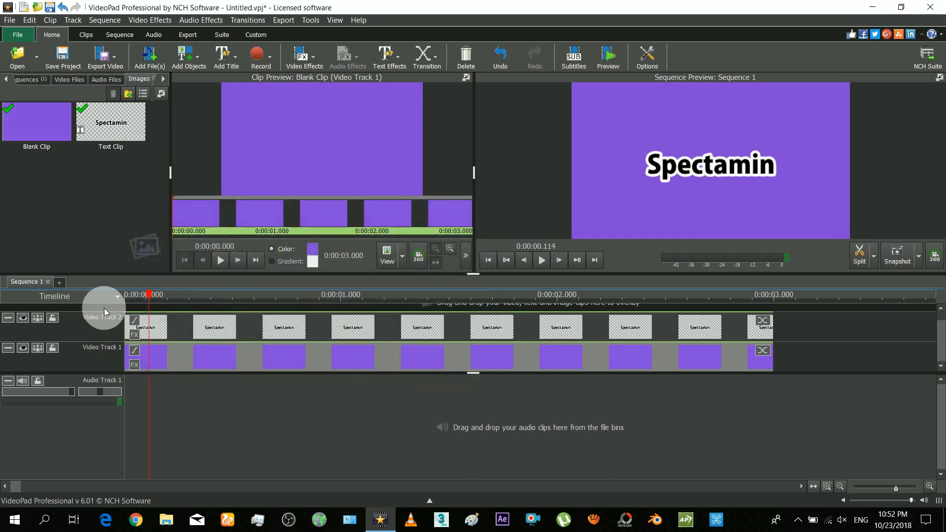
pyautogui.moveTo(148, 294); pyautogui.dragTo(452, 295)
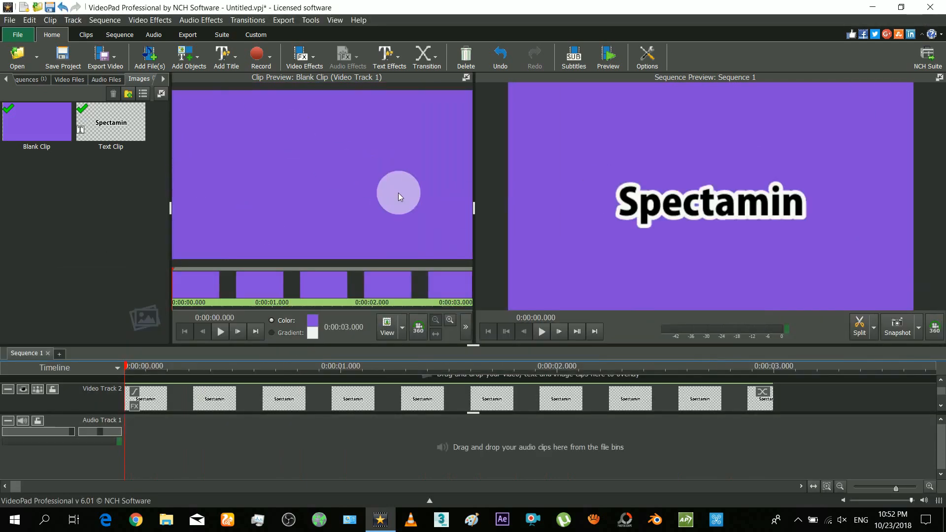
pyautogui.click(646, 54)
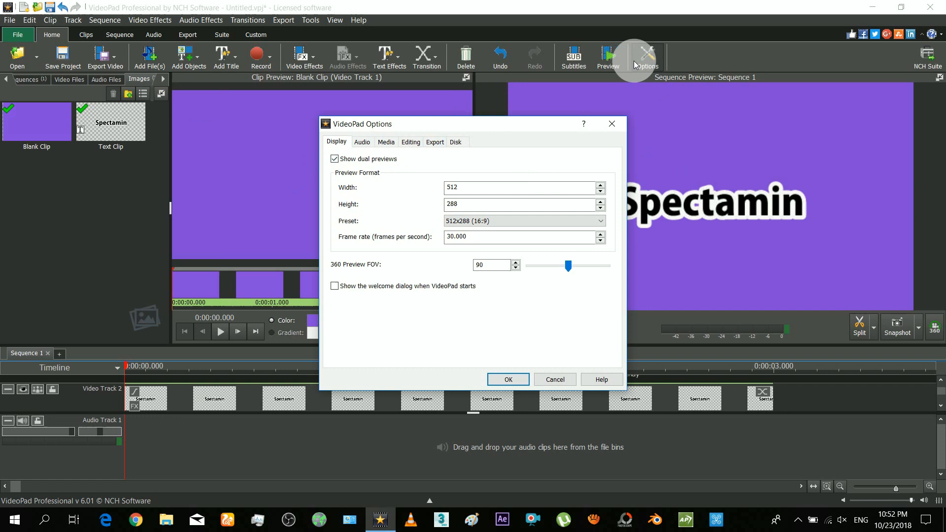
pyautogui.click(334, 159)
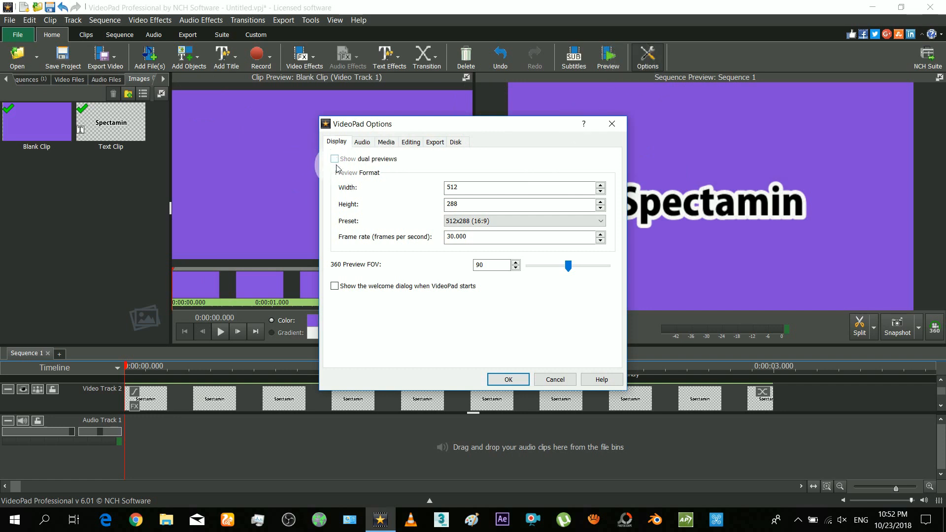
pyautogui.click(336, 158)
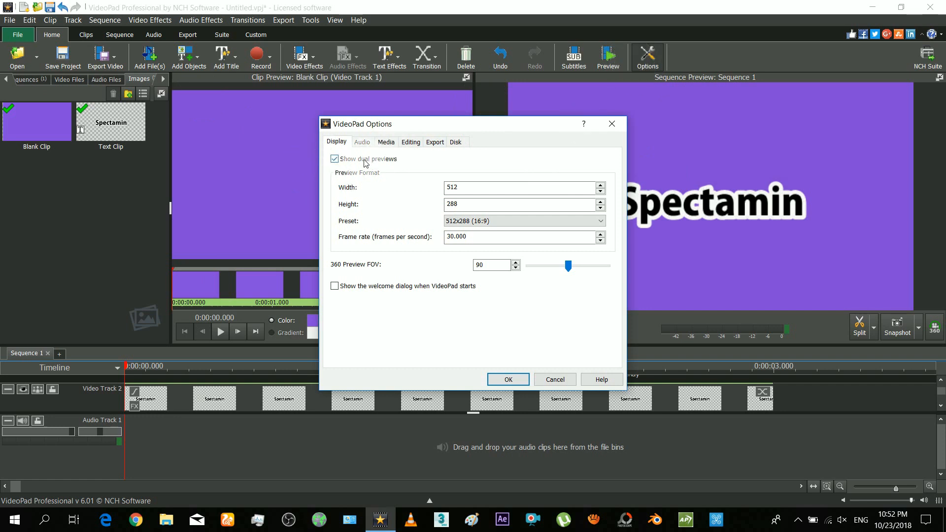
pyautogui.click(600, 220)
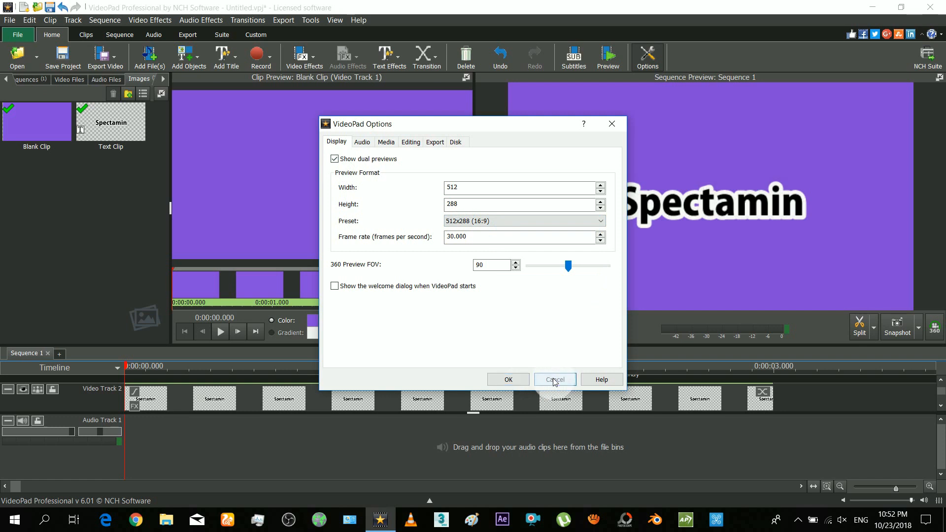
pyautogui.click(555, 380)
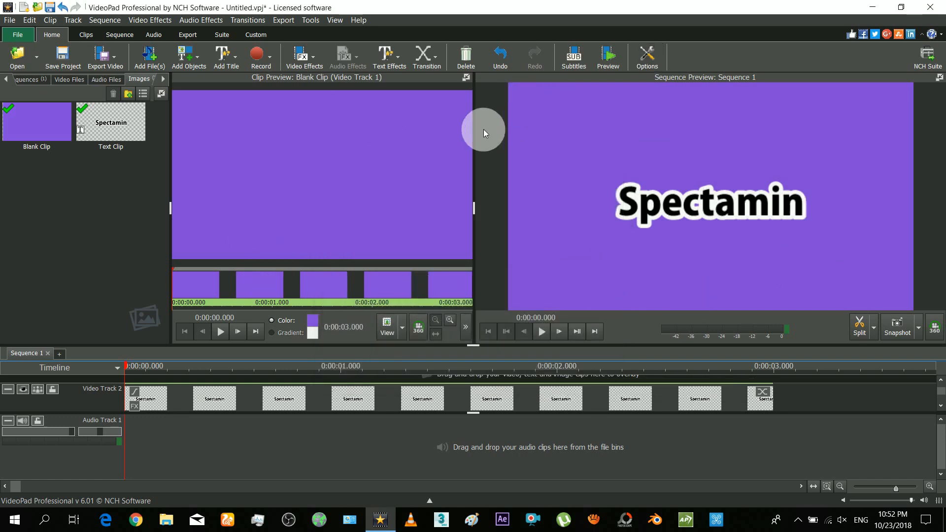
pyautogui.moveTo(169, 374)
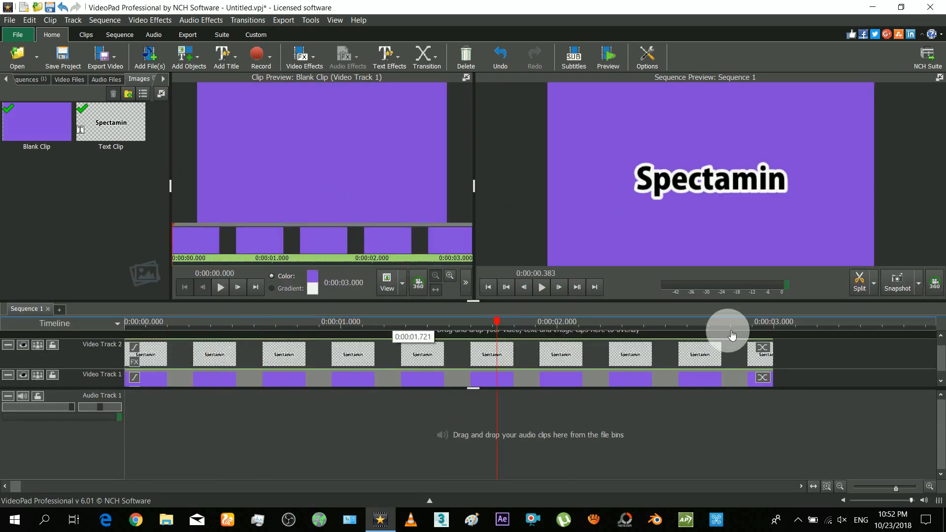
pyautogui.moveTo(727, 329); pyautogui.dragTo(235, 329)
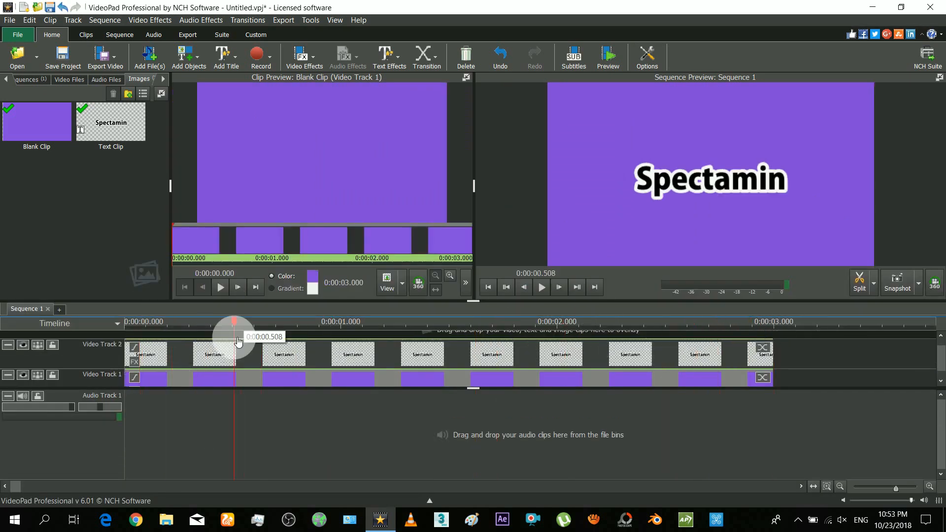
pyautogui.moveTo(236, 332); pyautogui.dragTo(204, 332)
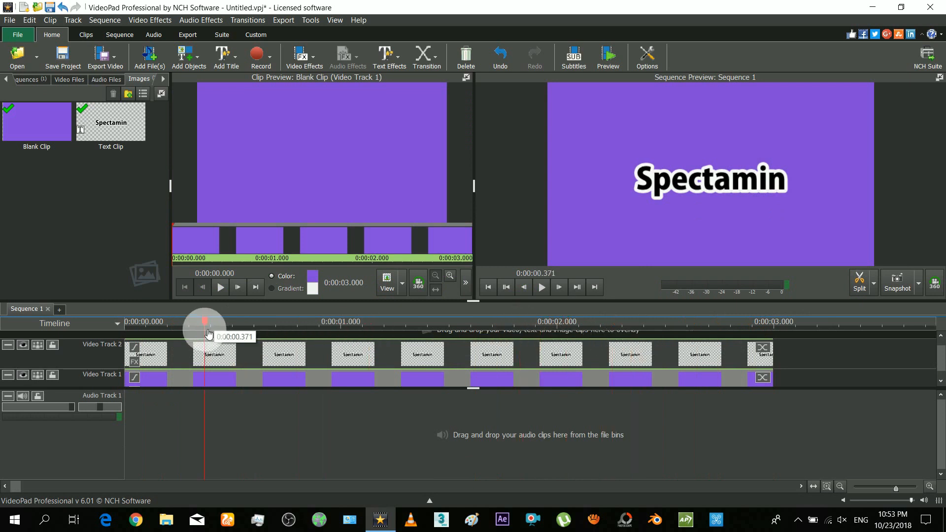
pyautogui.moveTo(205, 322); pyautogui.dragTo(134, 322)
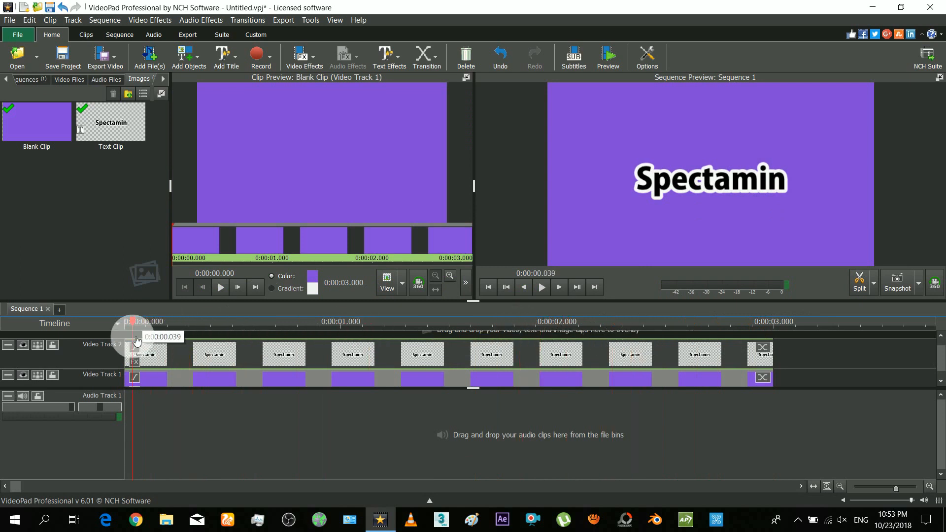